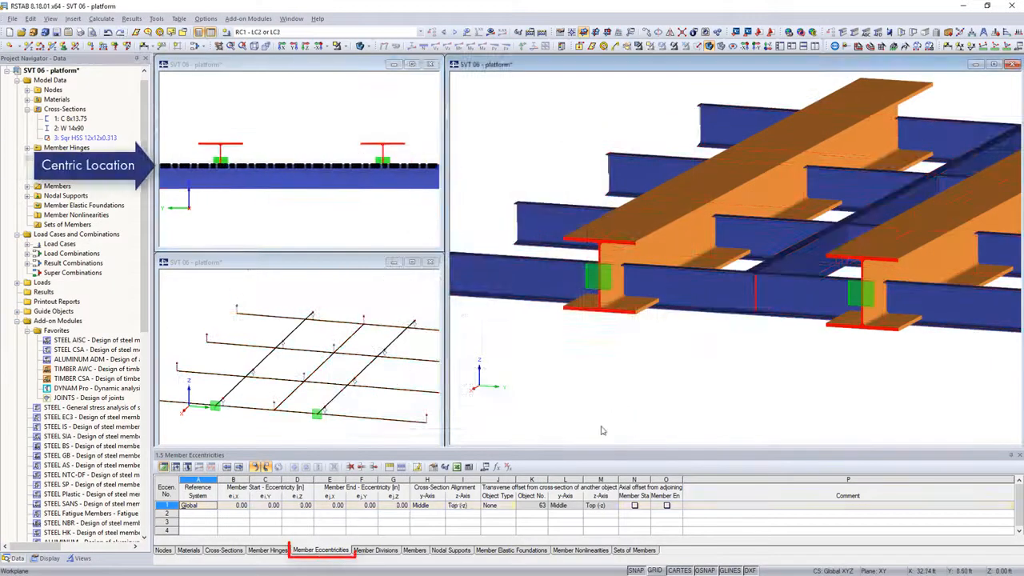
Bring up the context menu for member eccentricity row 1
{"action": "right_click", "coordinate": [182, 507]}
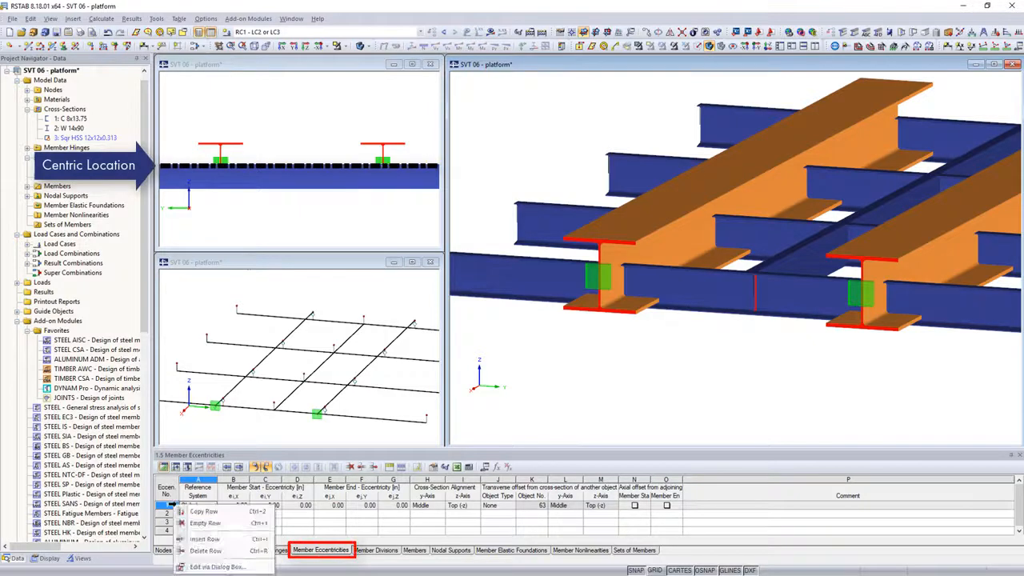
Edit eccentricity 1 to take its transverse offset from member 63's cross-section
{"action": "left_click", "coordinate": [200, 555]}
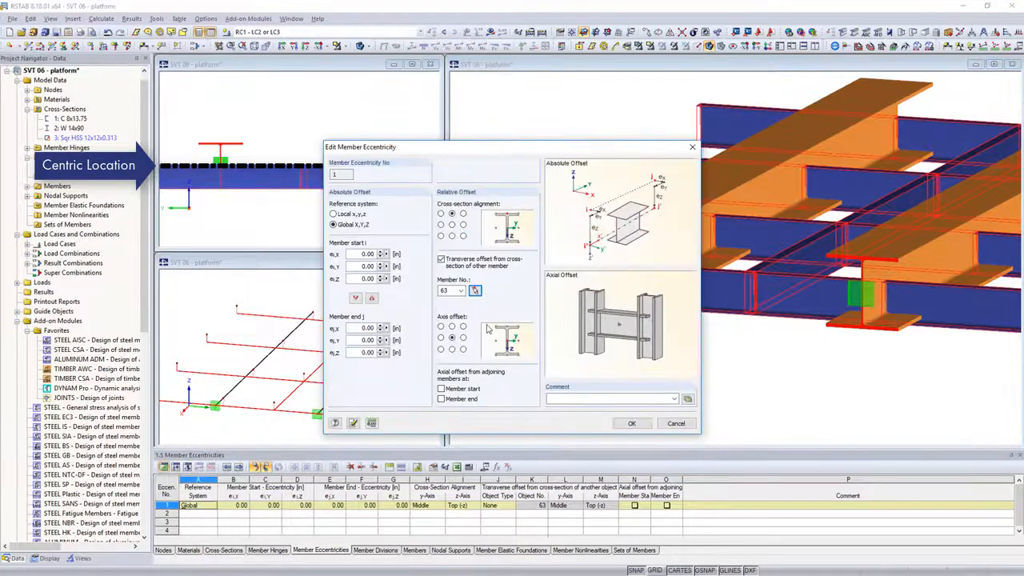
{"action": "left_click", "coordinate": [631, 423]}
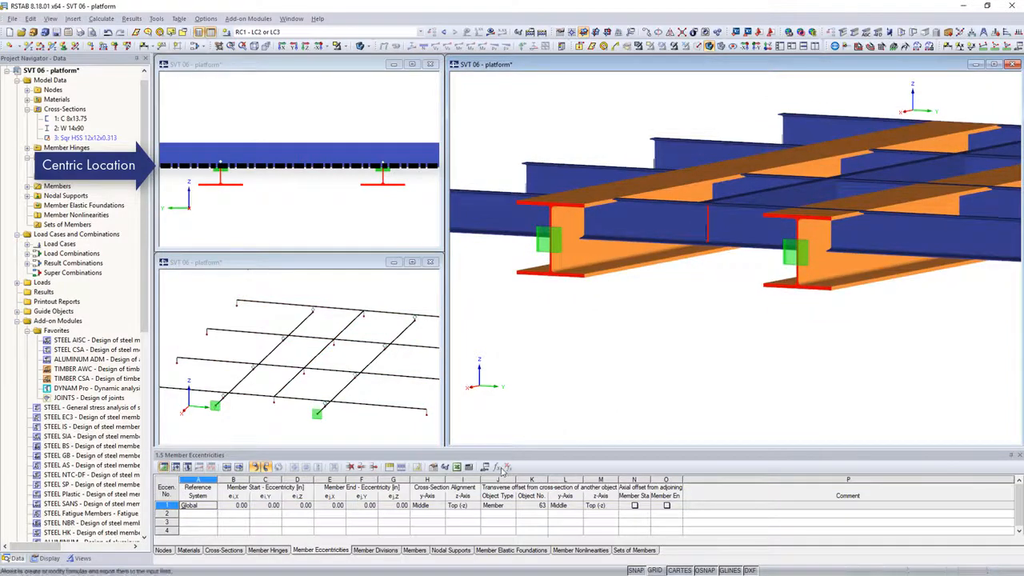
Align eccentricity 1 to Bottom (+z) and show the Cross-Sections table
{"action": "left_click", "coordinate": [452, 505]}
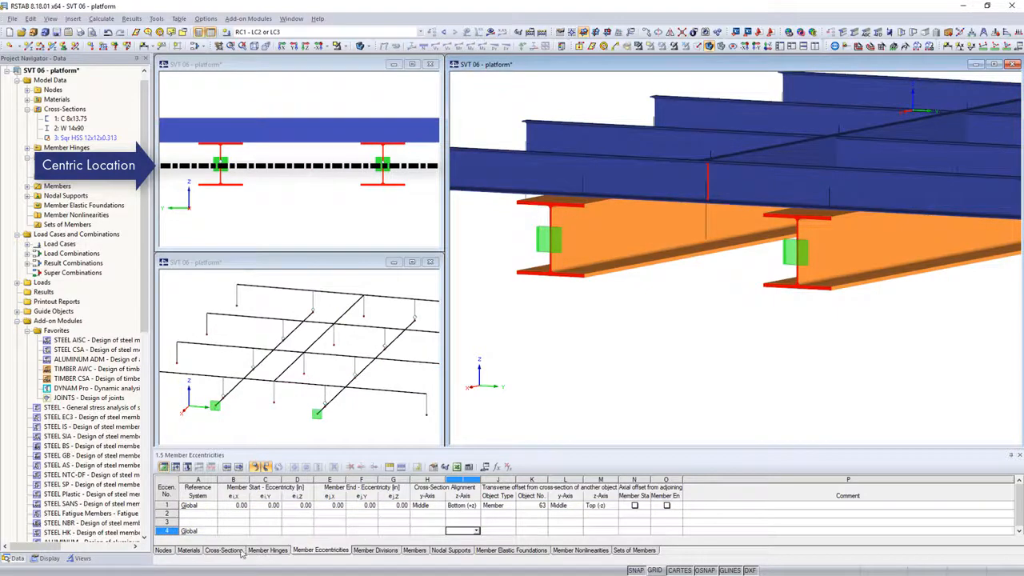
{"action": "left_click", "coordinate": [224, 550]}
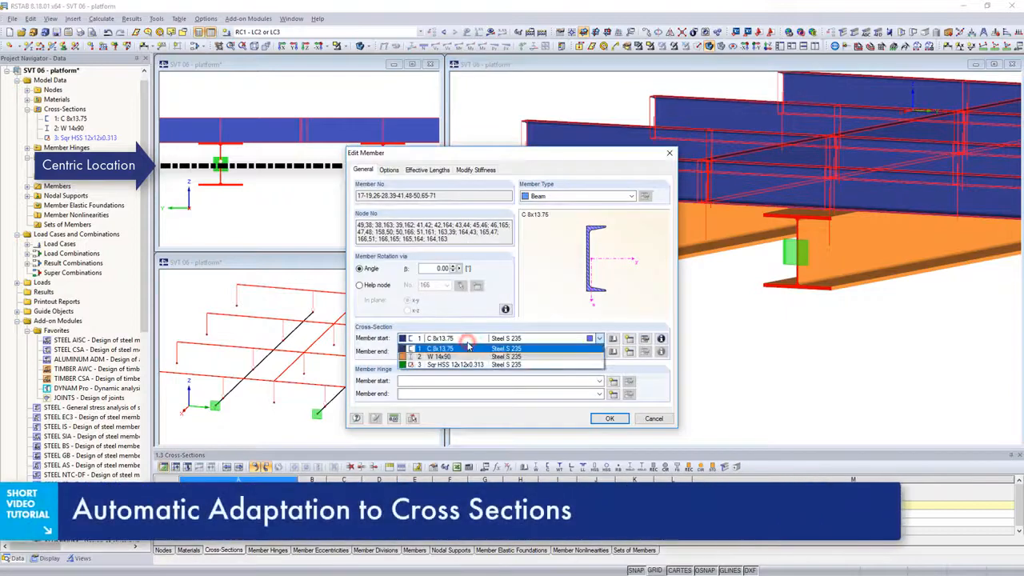
Assign the Sqr HSS section to the members at member start and confirm
{"action": "left_click", "coordinate": [447, 364]}
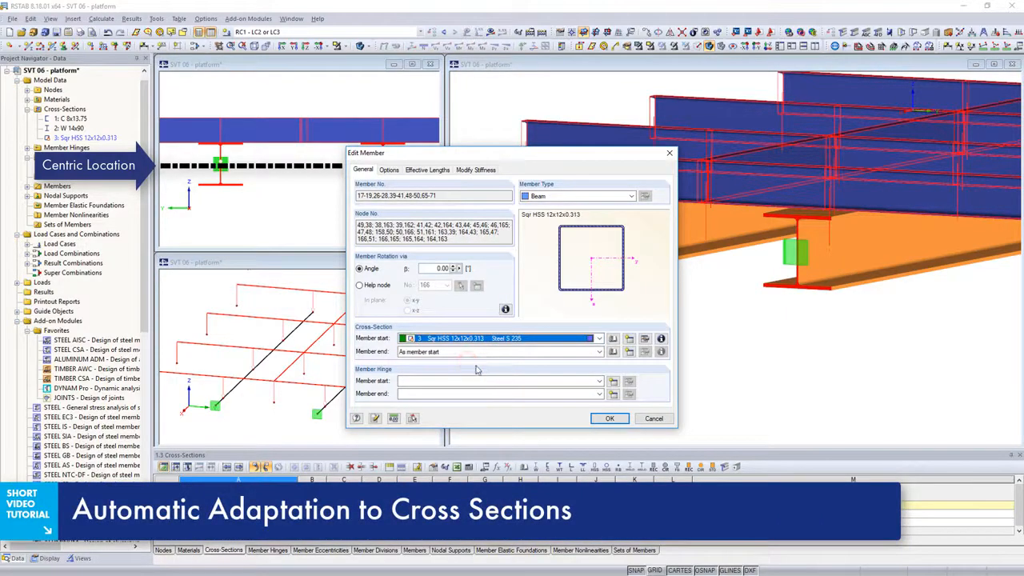
{"action": "left_click", "coordinate": [610, 418]}
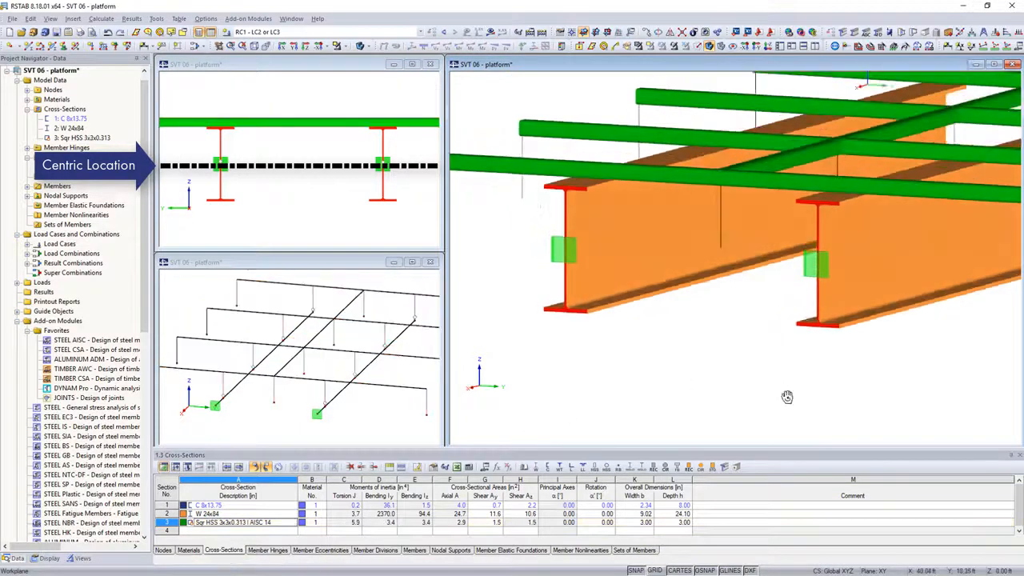
{"action": "left_click_drag", "start_coordinate": [788, 397], "coordinate": [970, 430]}
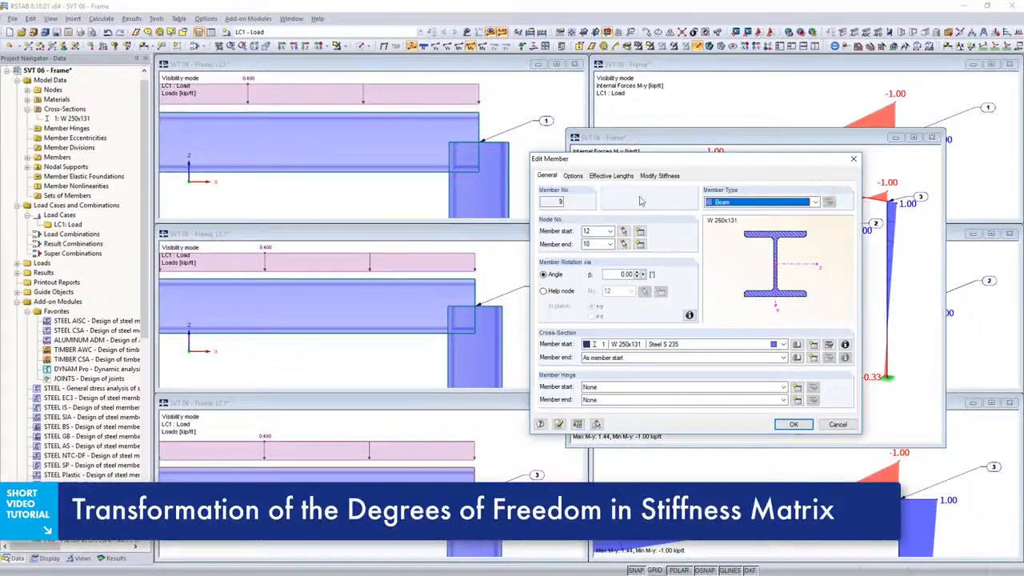
Give member 9 a new eccentricity with bottom-middle alignment and confirm
{"action": "left_click", "coordinate": [572, 175]}
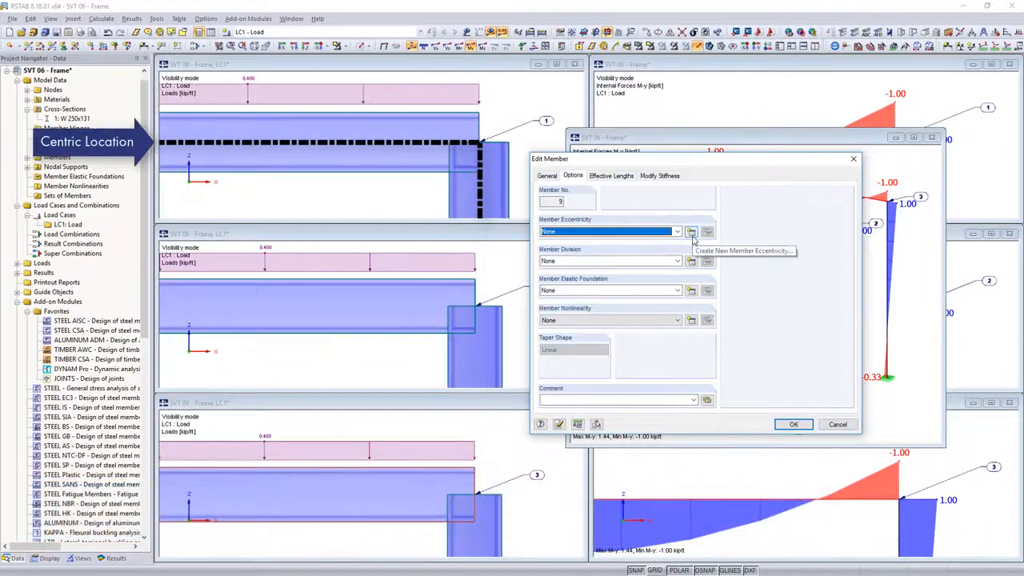
{"action": "left_click", "coordinate": [691, 232]}
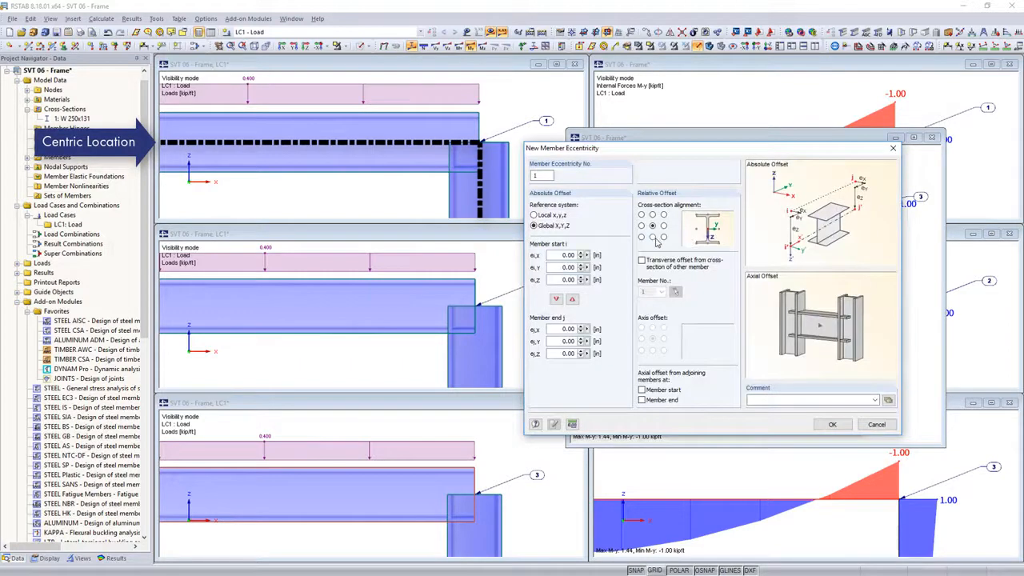
{"action": "left_click", "coordinate": [833, 424]}
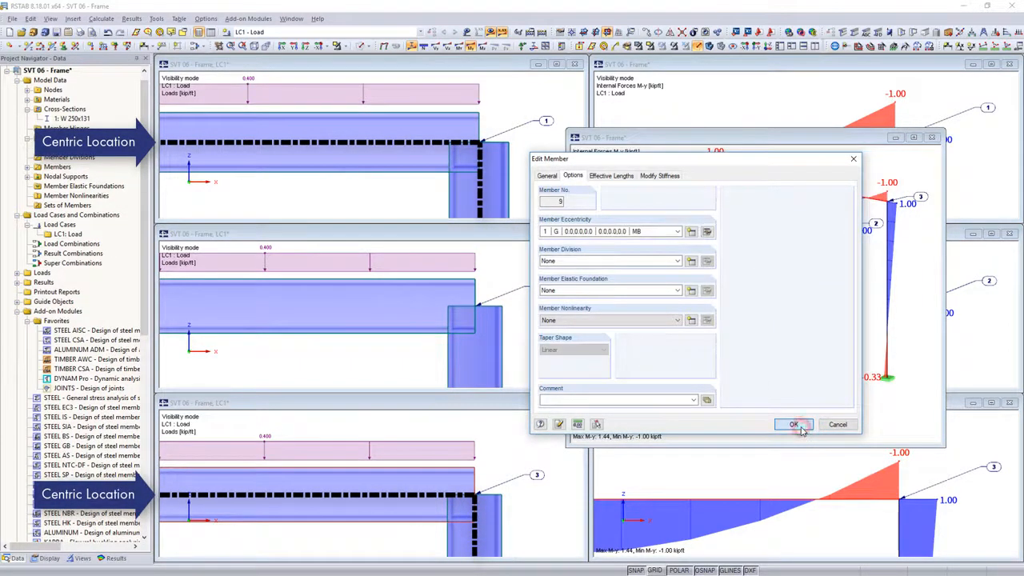
{"action": "left_click", "coordinate": [793, 424]}
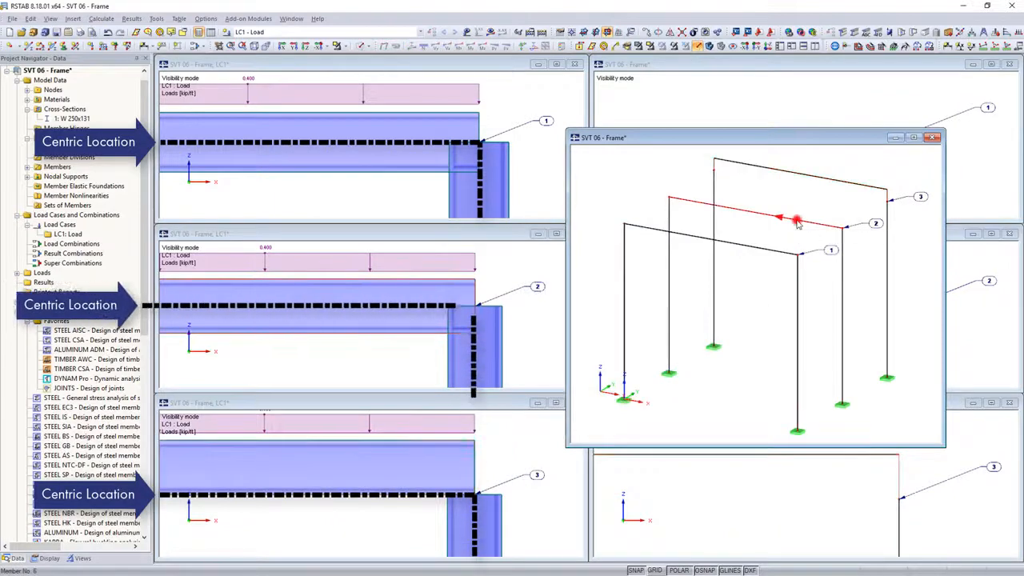